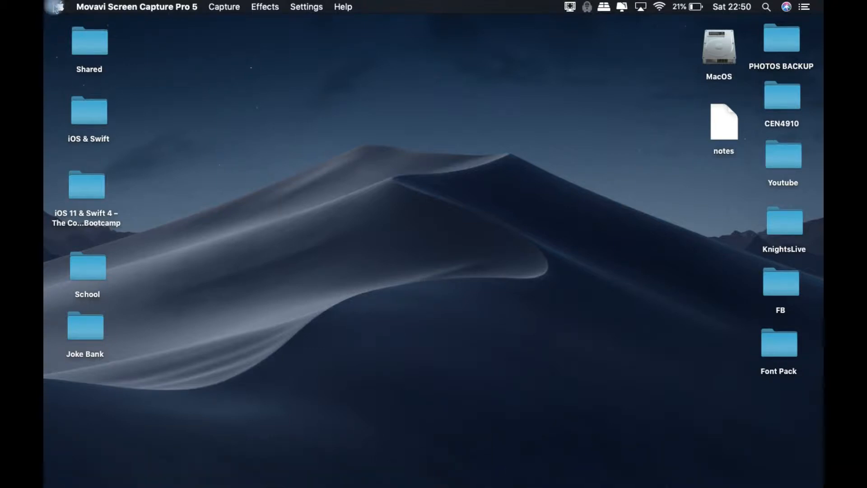
- Launch System Preferences from the Apple menu and show the full grid of panes
click(56, 7)
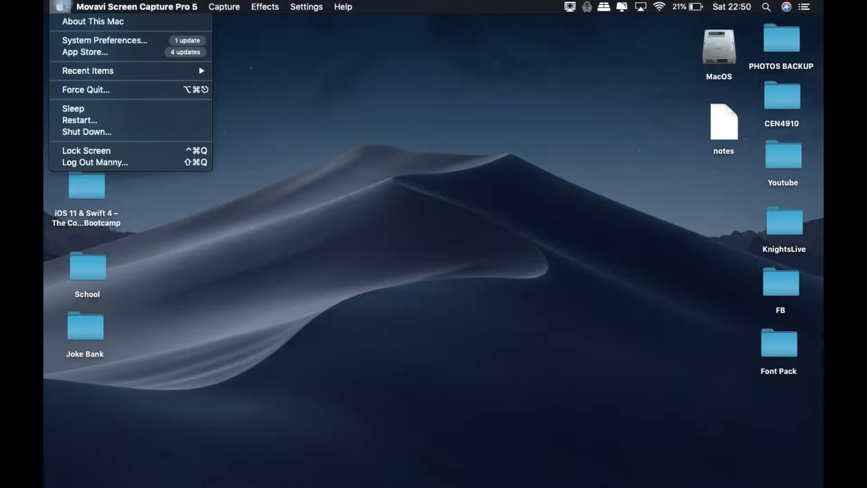
mouse_move(103, 39)
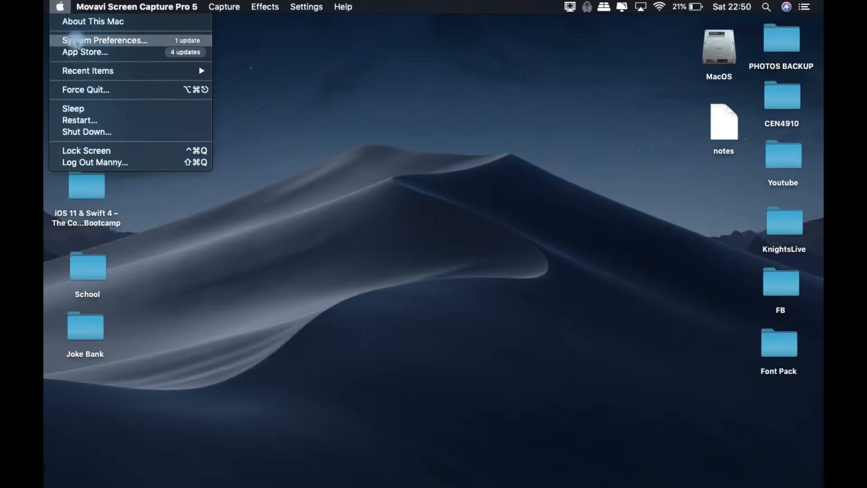
click(105, 40)
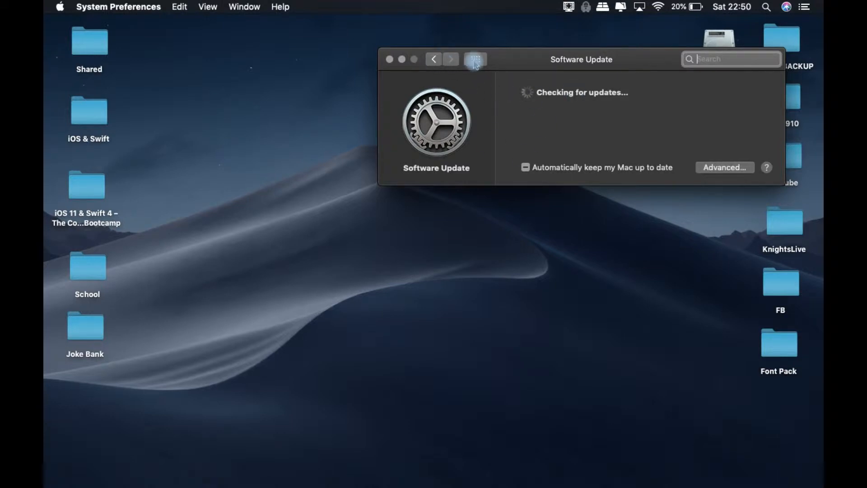
click(474, 60)
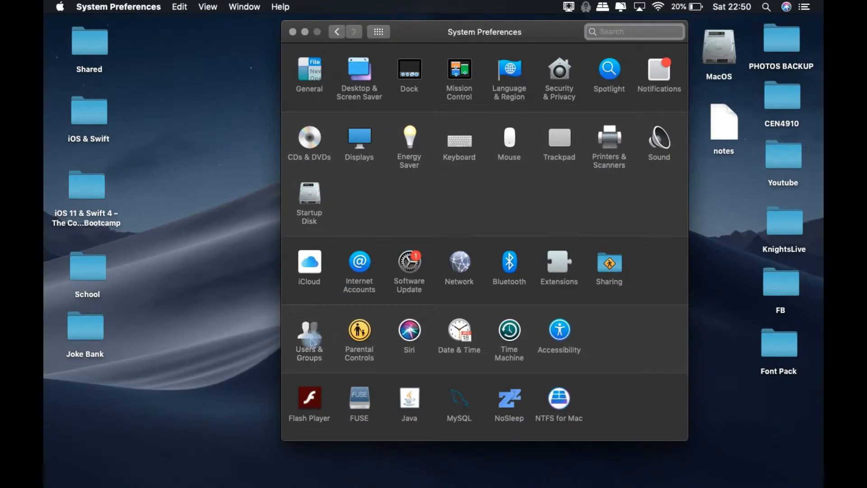
- Open Users & Groups and unlock it with the admin password
click(309, 336)
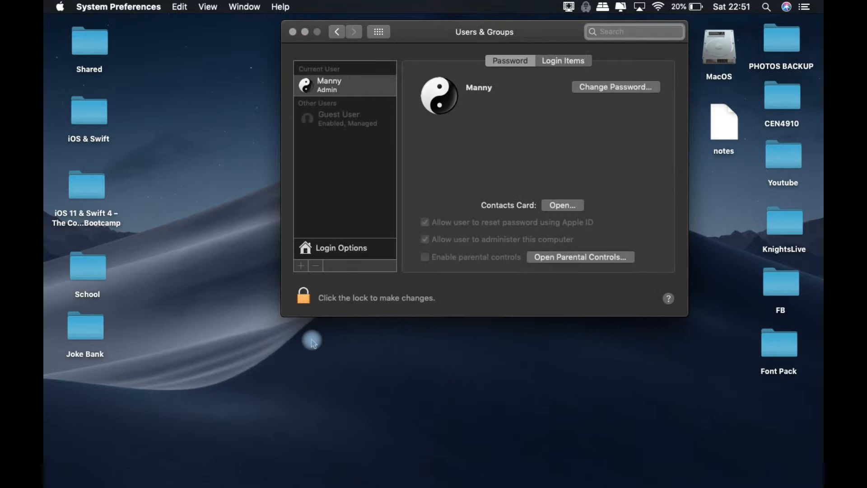
mouse_move(317, 333)
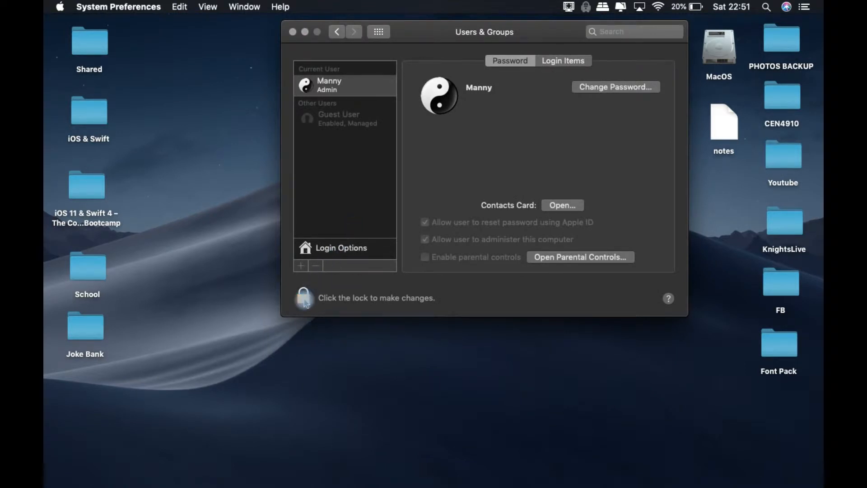
click(303, 298)
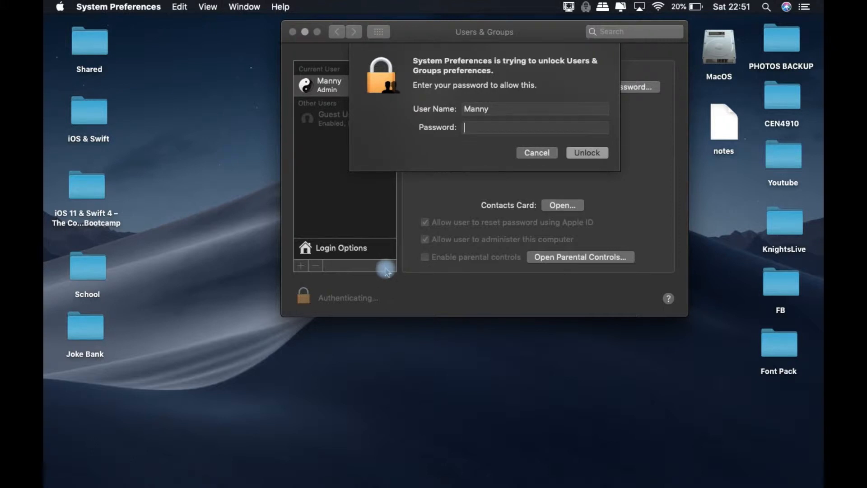
text(password)
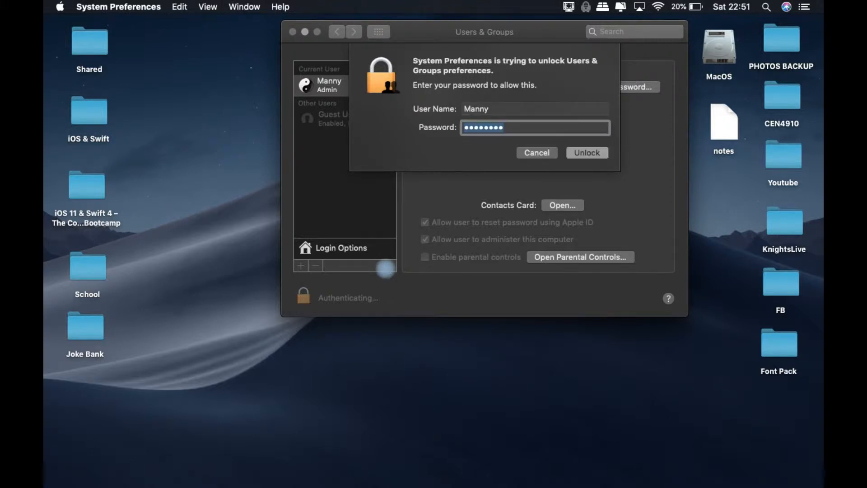
click(587, 153)
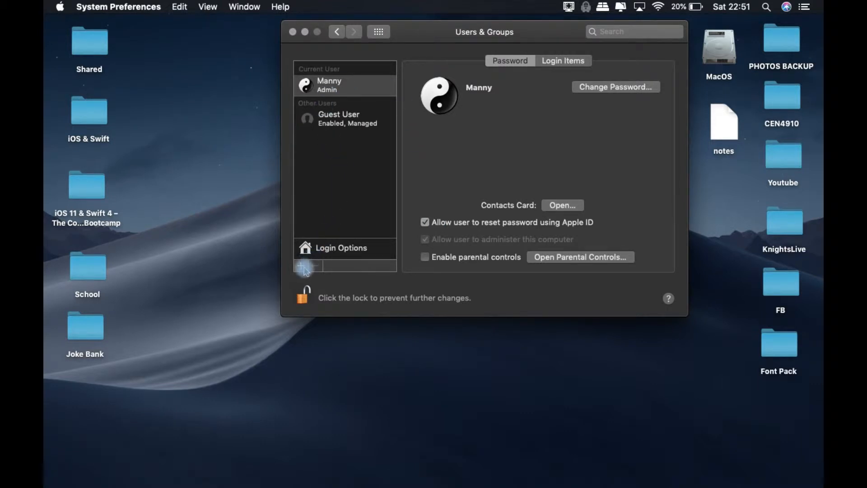
- Add a new account and try the Administrator, Standard and Parental Controls types
click(301, 266)
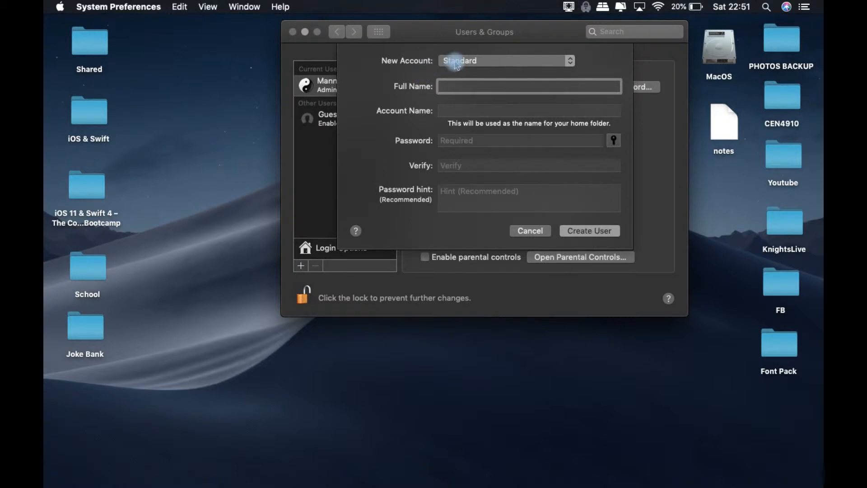
click(504, 60)
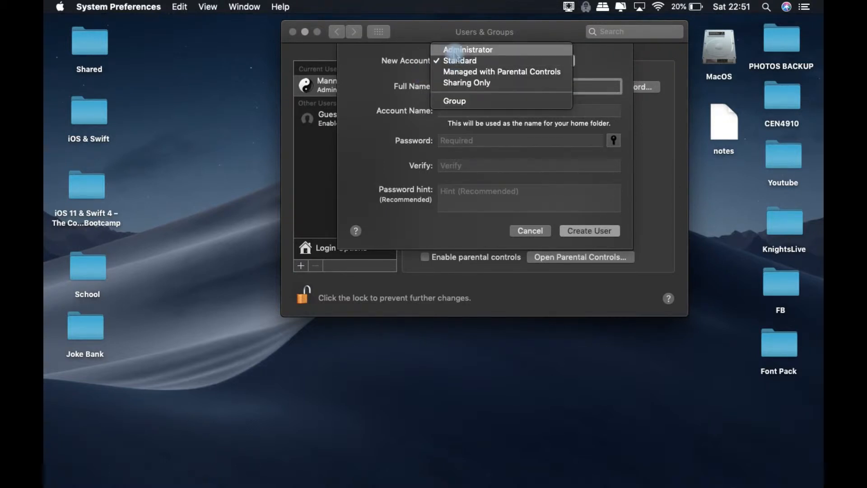
click(467, 49)
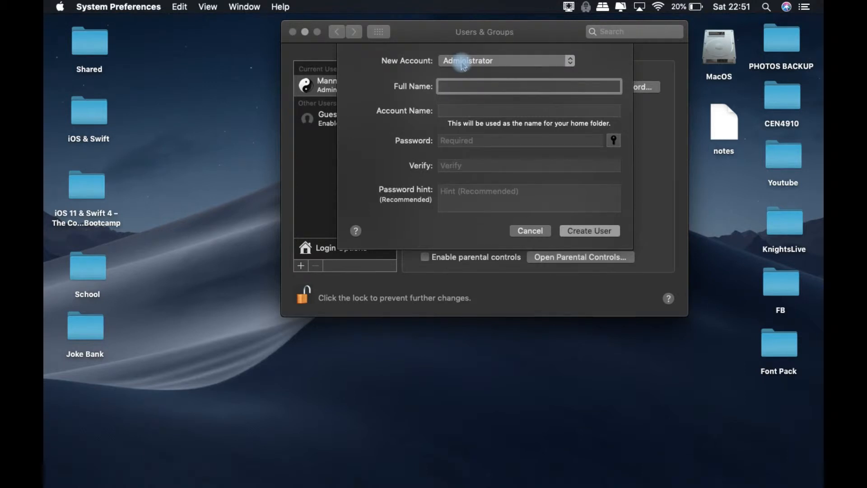
click(528, 86)
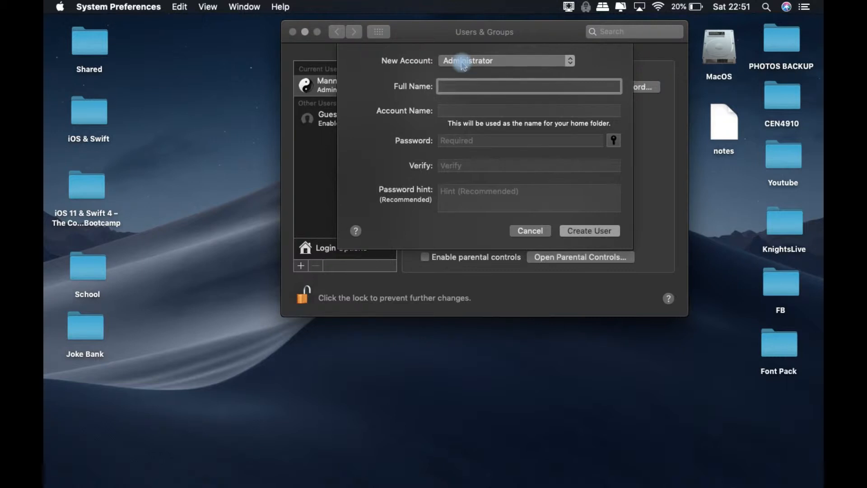
click(504, 60)
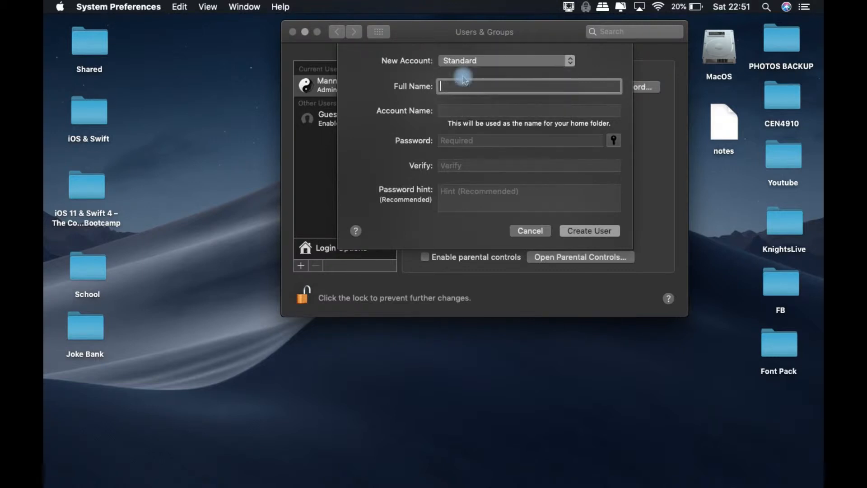
click(504, 60)
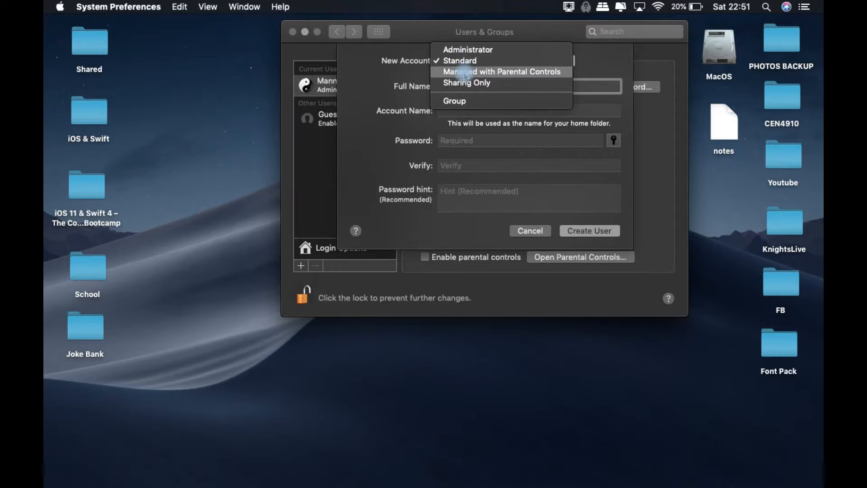
click(501, 71)
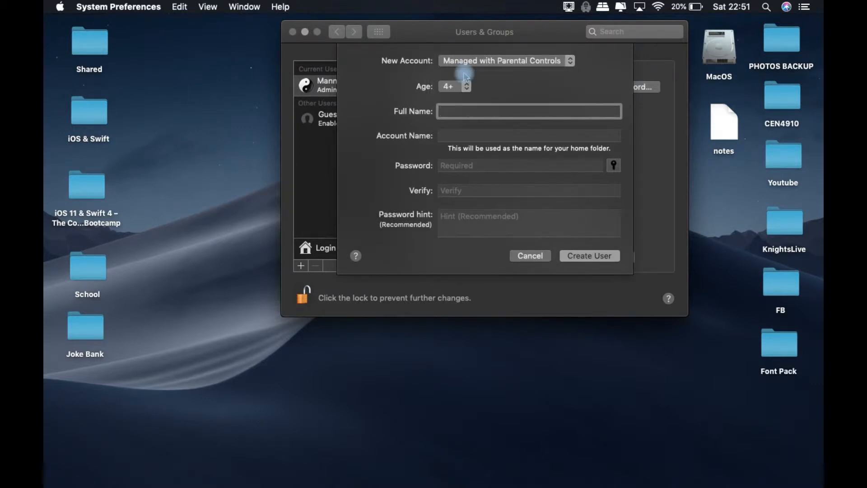
- Try the Sharing Only type, then settle on Standard as the account type
click(527, 111)
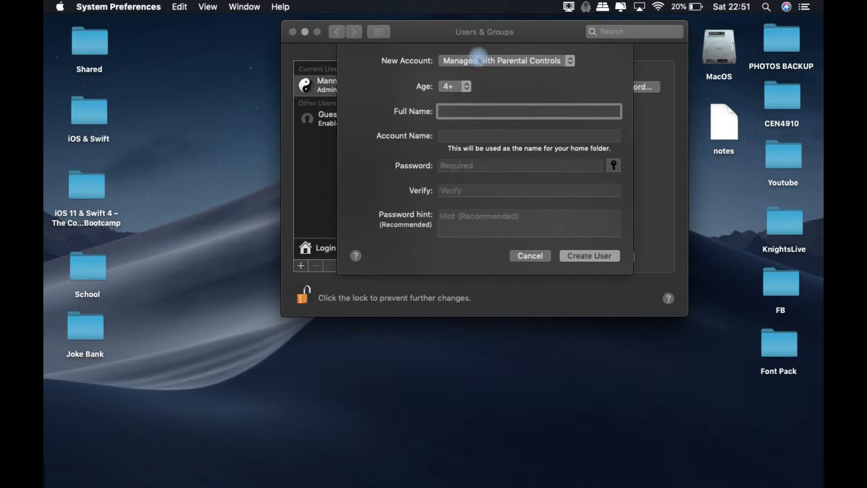
click(527, 111)
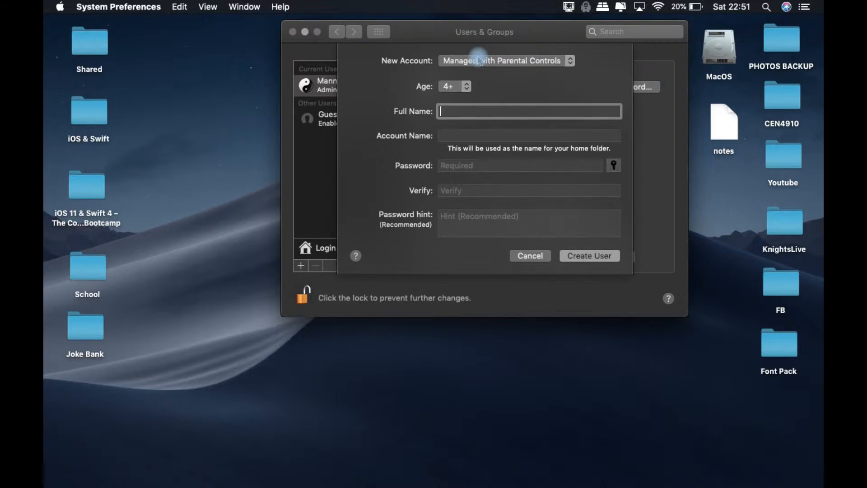
mouse_move(487, 61)
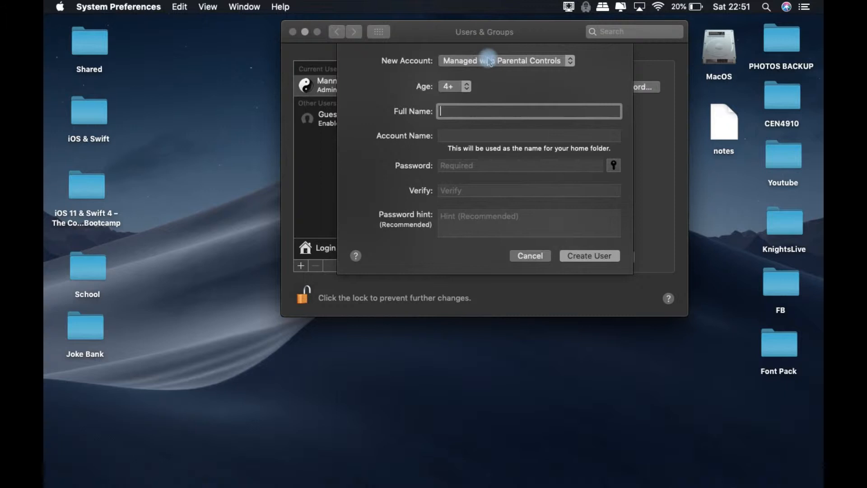
click(505, 60)
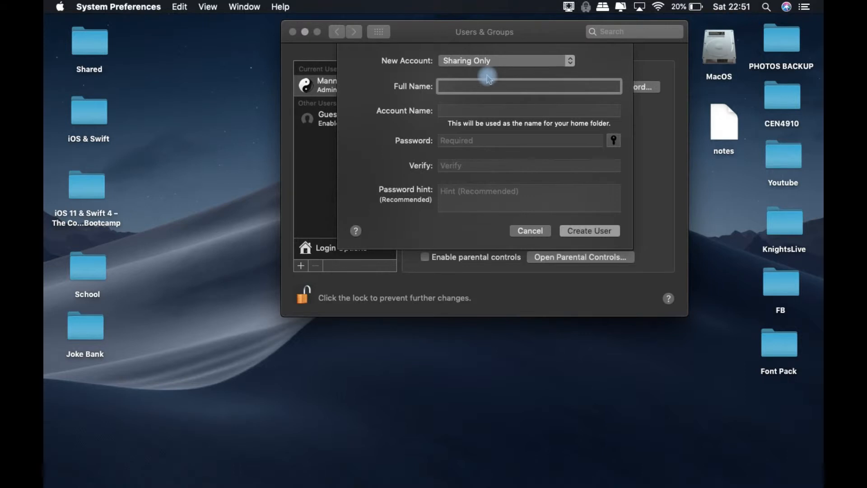
click(527, 85)
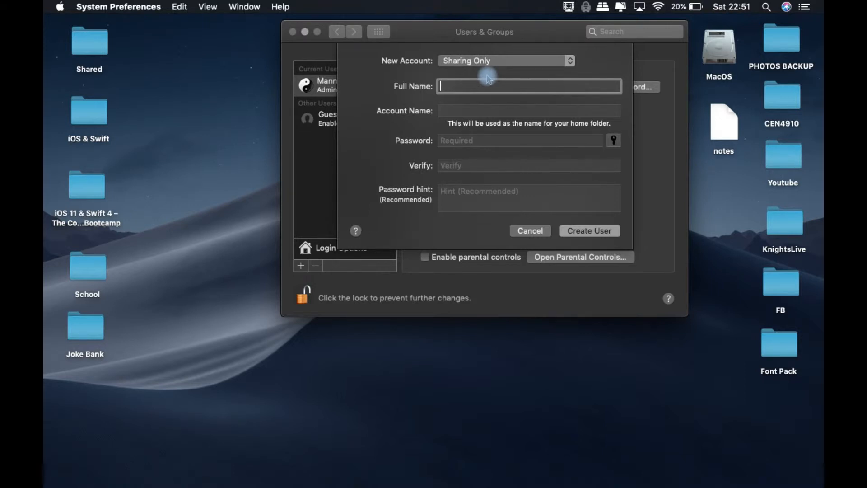
click(505, 60)
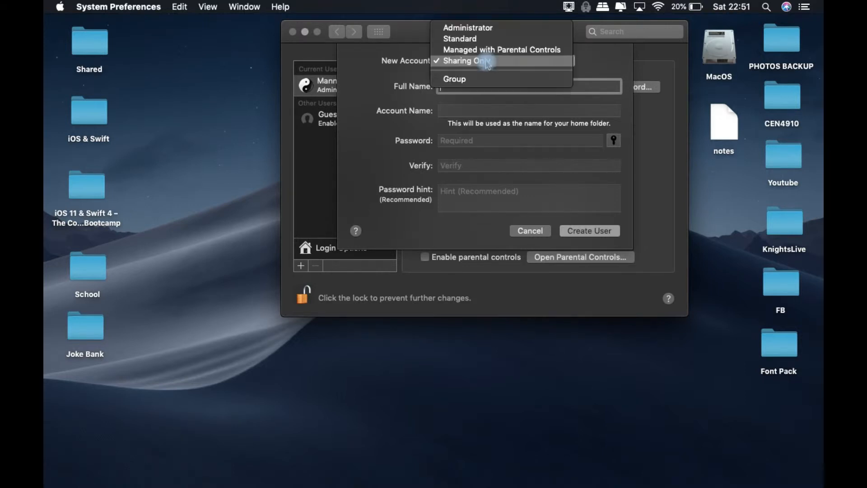
click(468, 61)
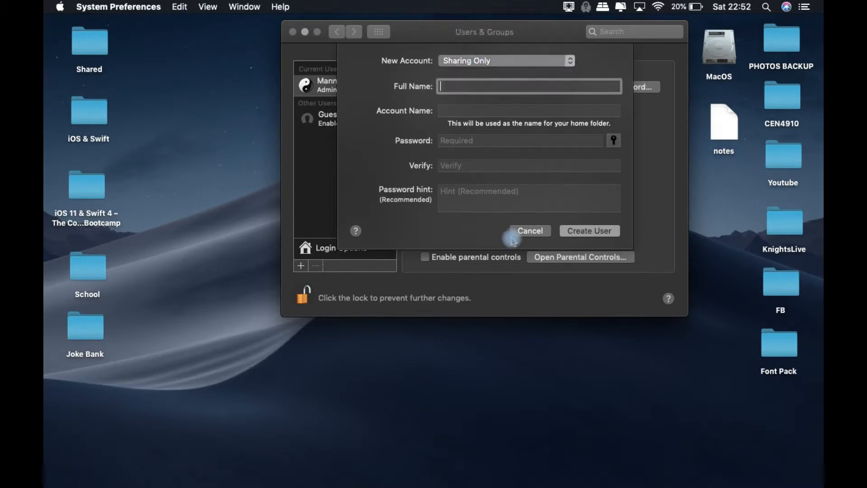
click(503, 60)
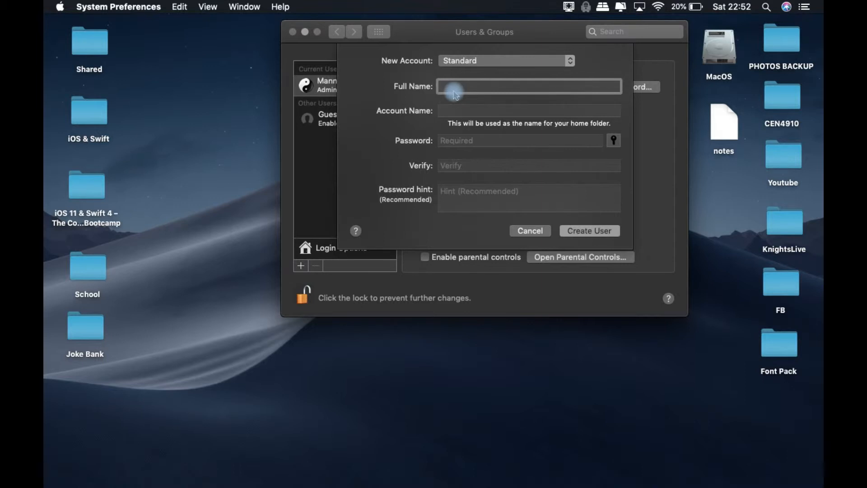
- Replace trial names 'Test' and 'Manny' with full name 'Youtube', giving account name youtube
click(528, 86)
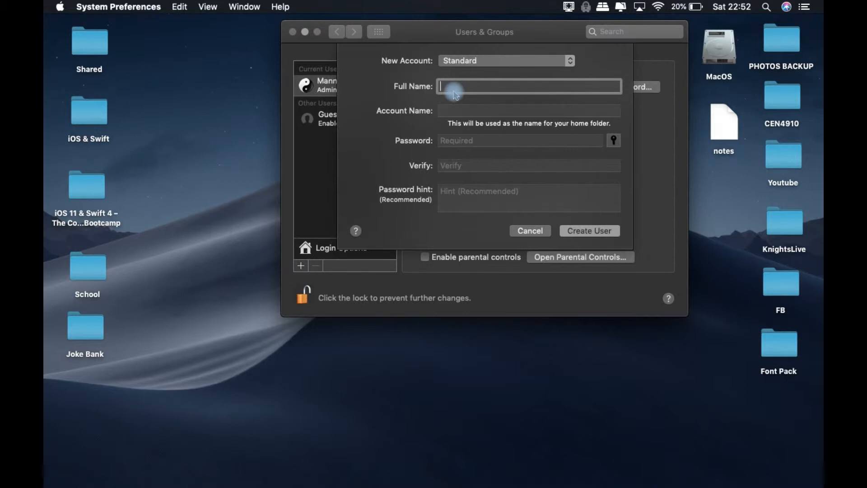
text(Test)
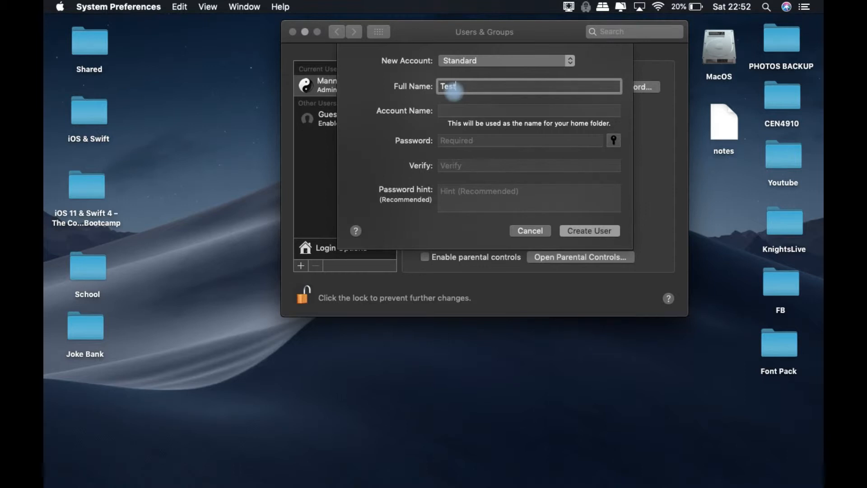
key(BackSpace)
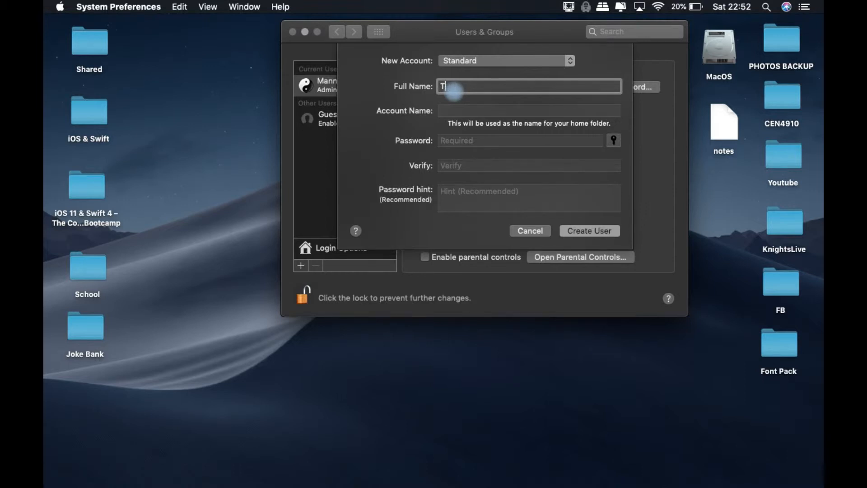
text(M)
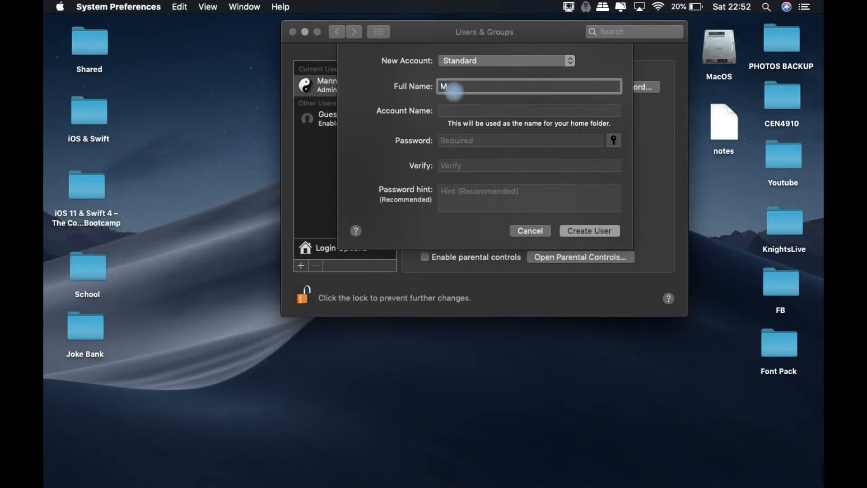
text(anny)
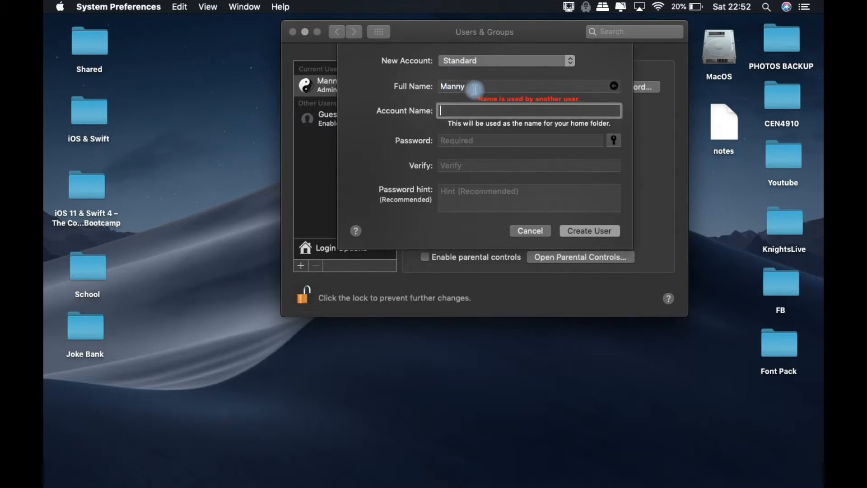
click(497, 86)
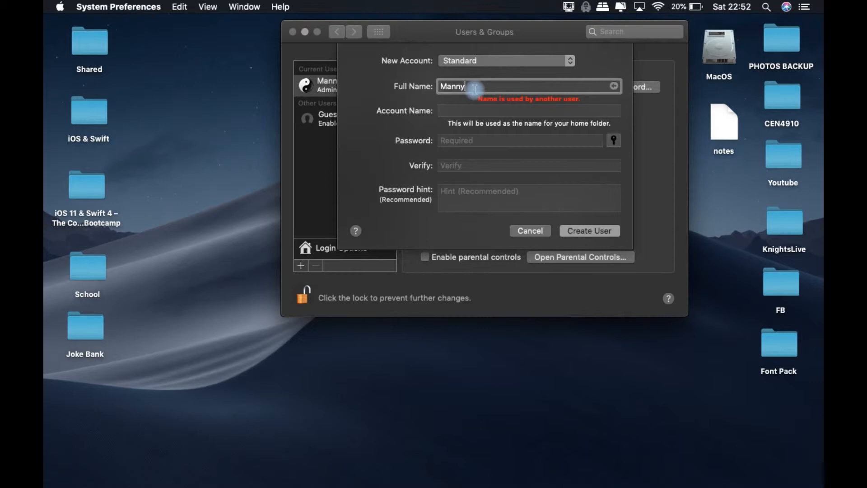
double_click(452, 86)
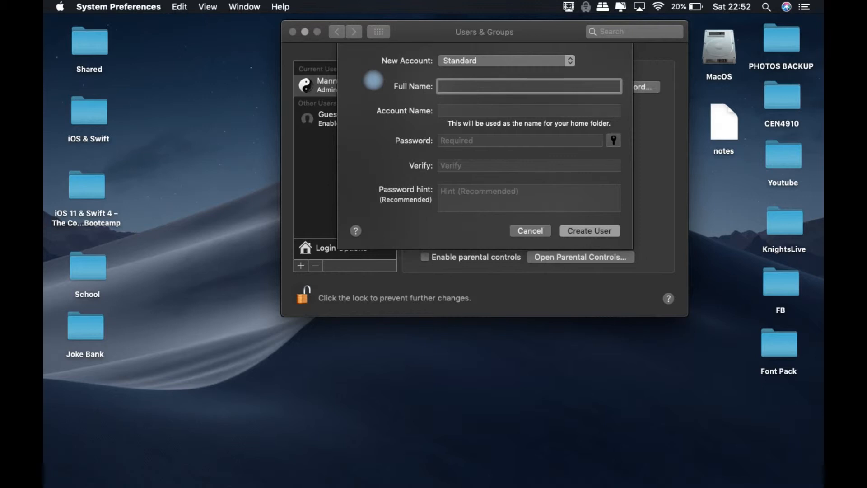
text(Youtube)
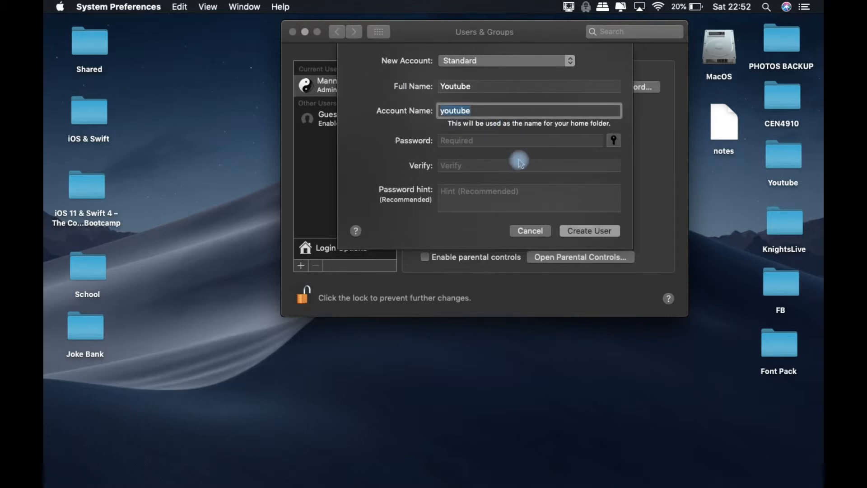
mouse_move(74, 474)
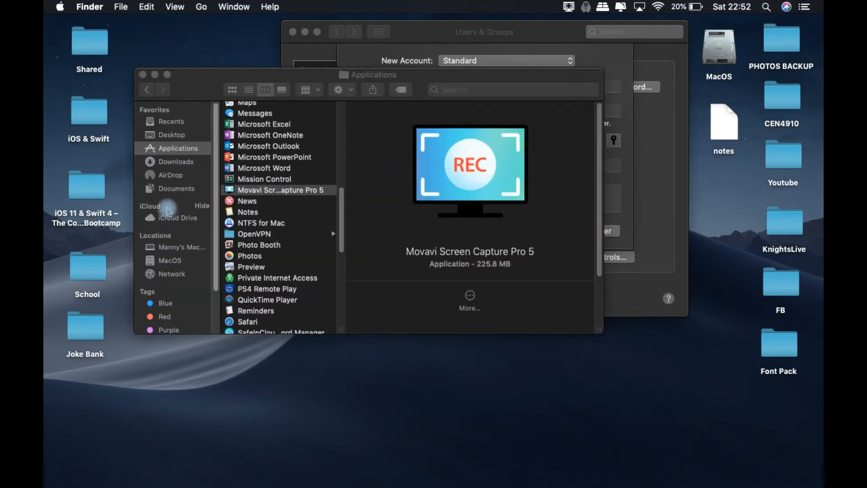
- Browse the MacOS drive's Users folder showing Guest, manny and Shared
click(279, 190)
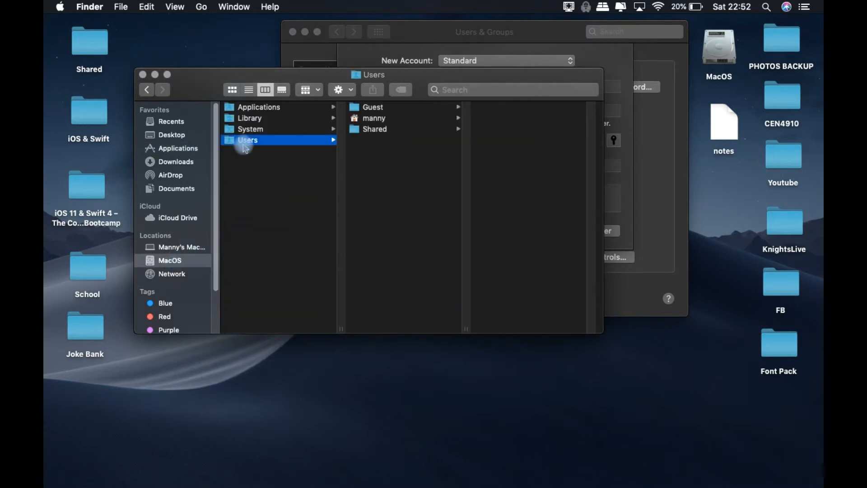
click(374, 118)
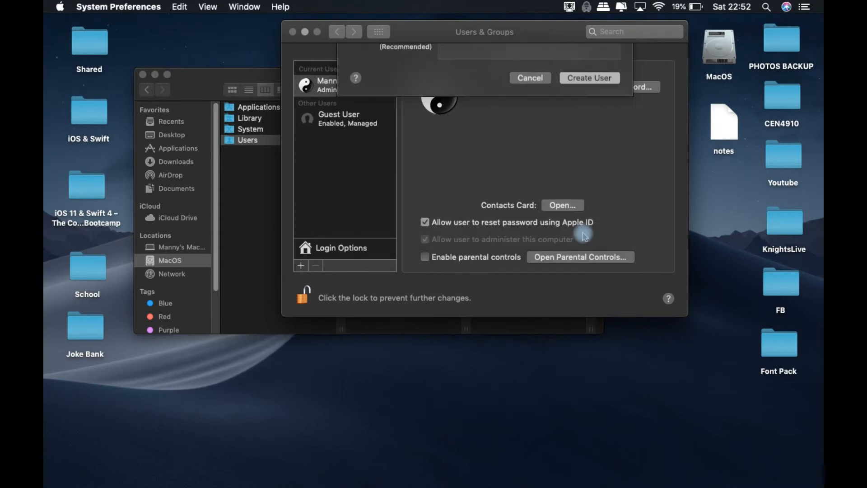
- Create the Youtube user, select it, and show Login Options
click(529, 77)
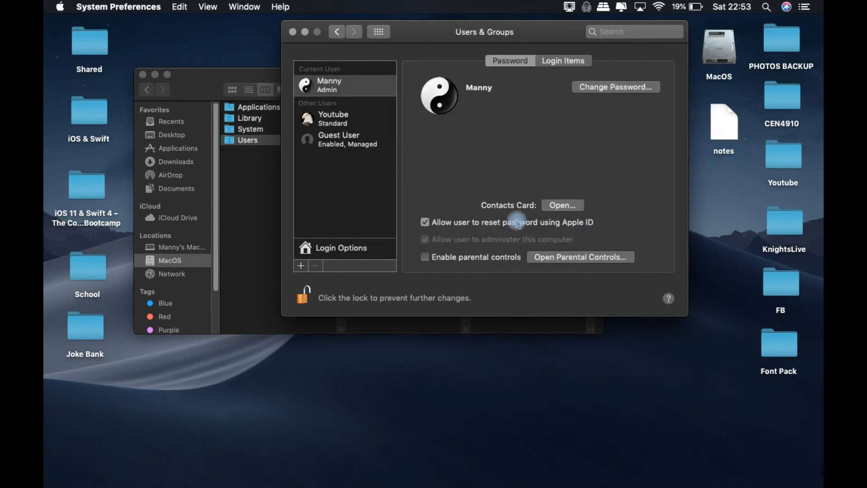
click(333, 118)
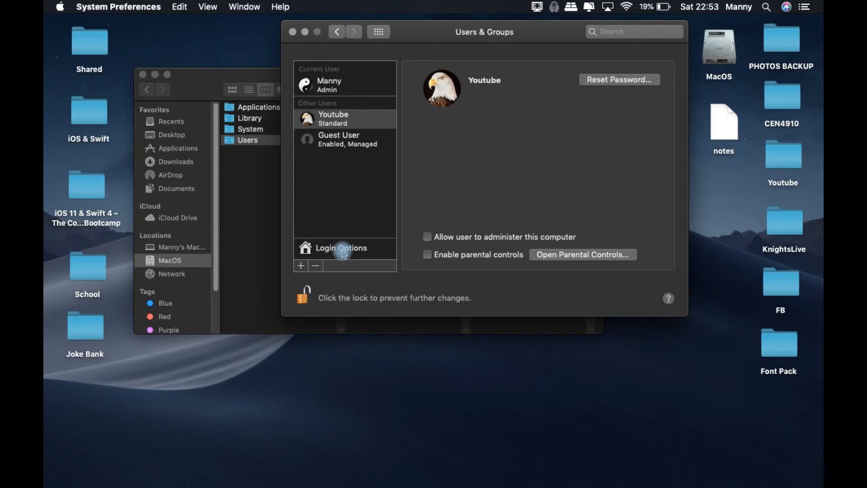
click(340, 248)
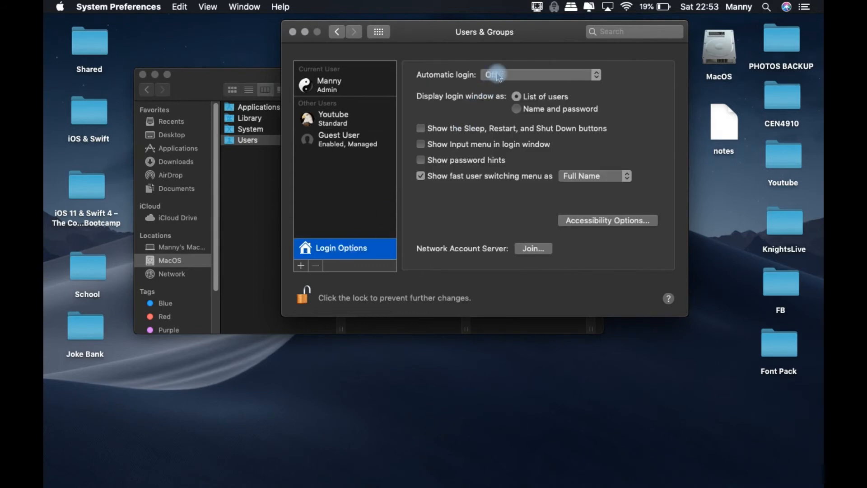
- Keep automatic login Off, toggle Show Sleep/Restart/Shut Down on and off, then reselect Youtube
click(539, 74)
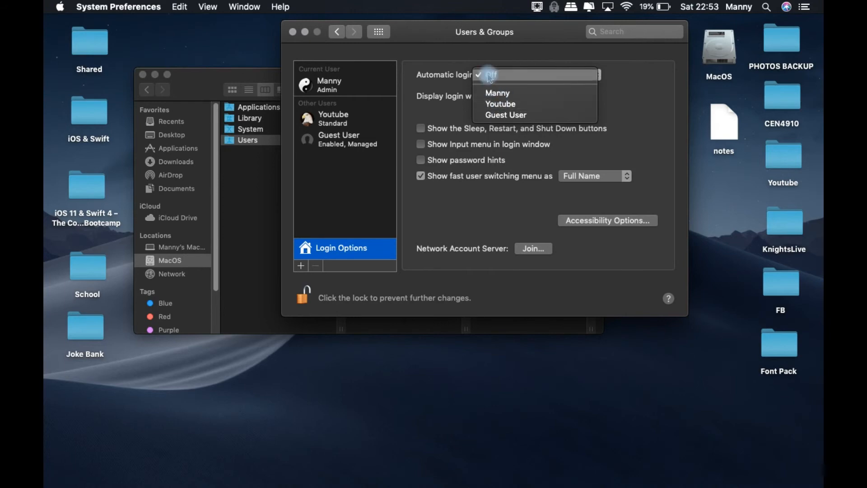
click(490, 75)
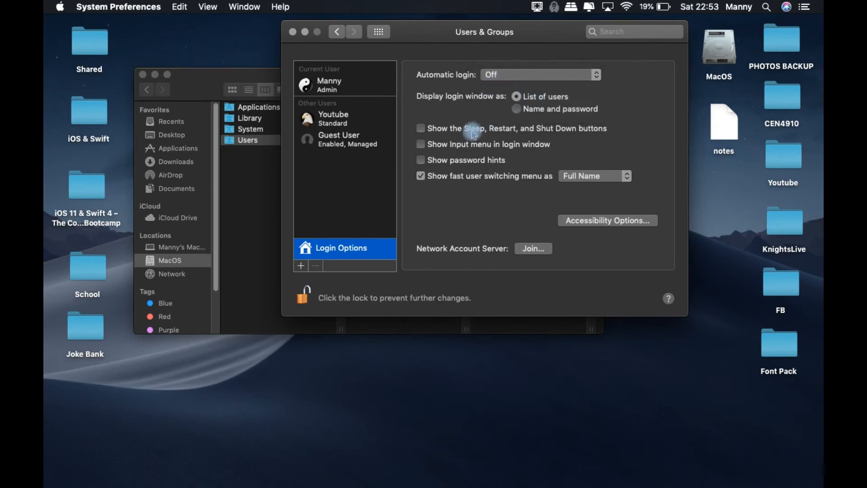
click(421, 127)
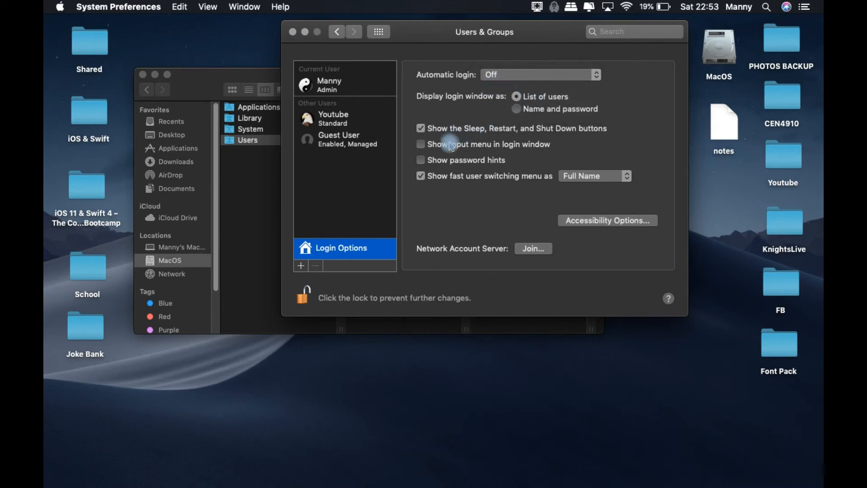
click(421, 128)
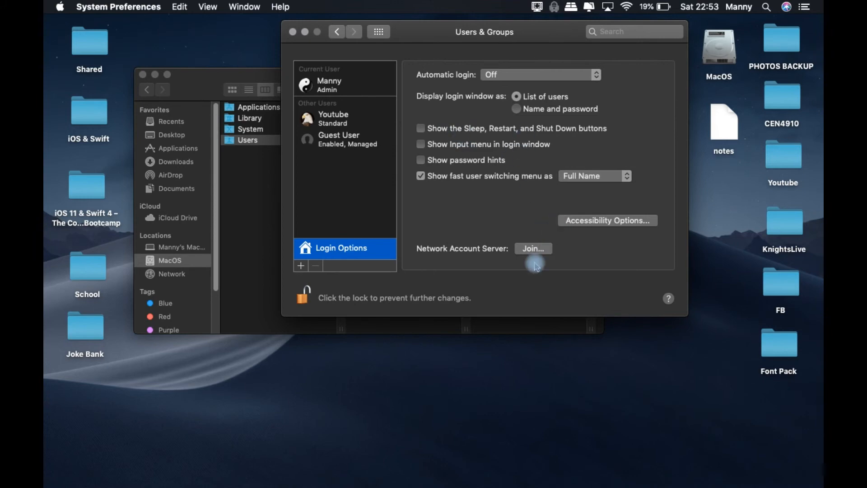
click(333, 118)
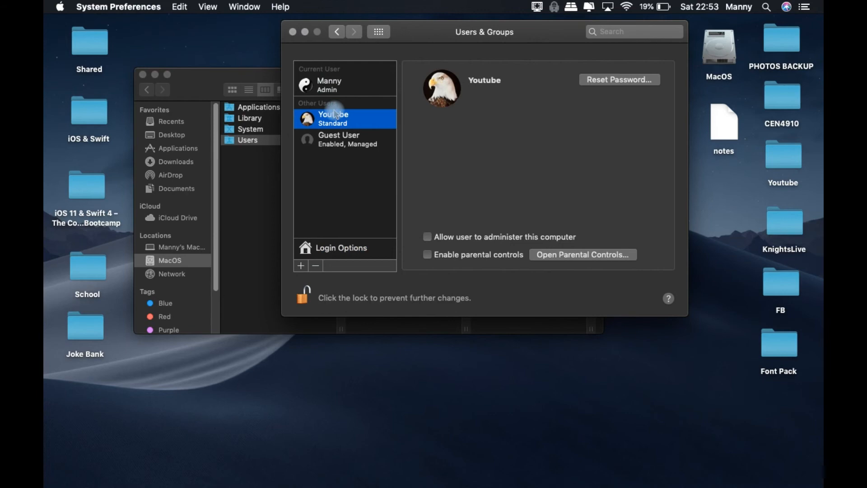
mouse_move(441, 398)
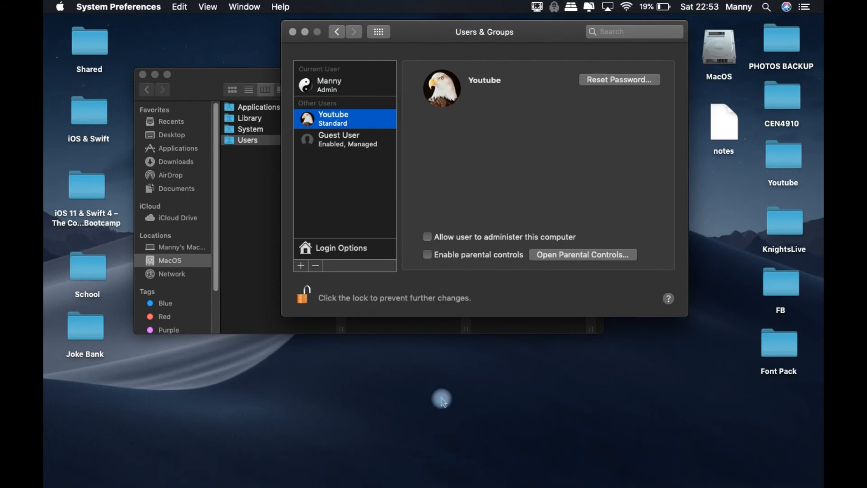